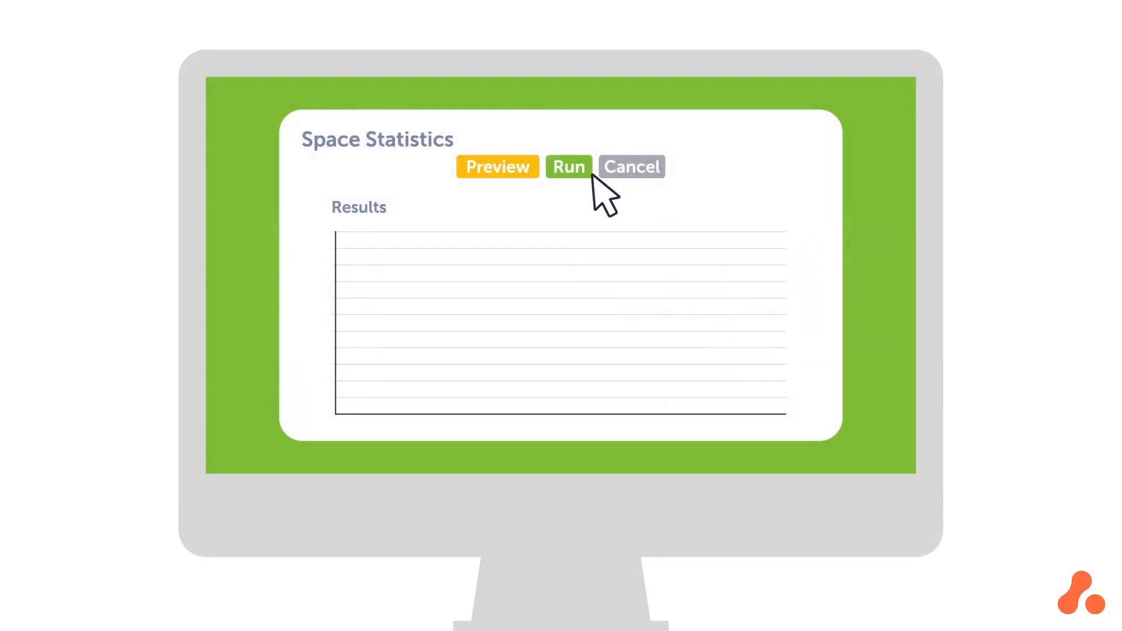
Step: Run Space Statistics three times to fill the results chart with space bars
left_click(569, 166)
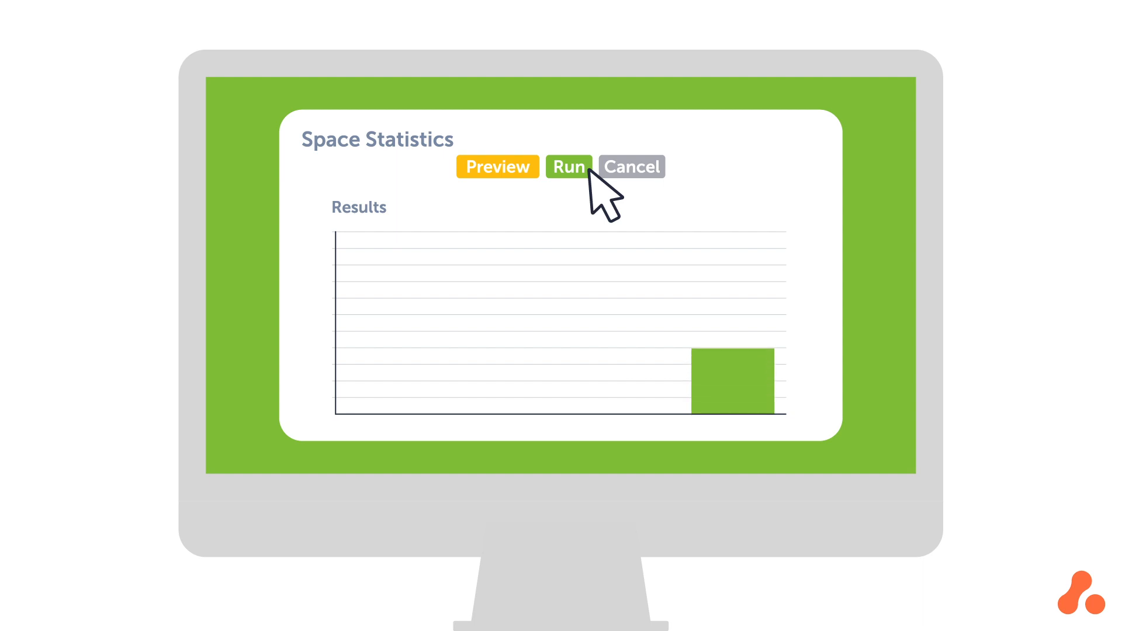
left_click(569, 166)
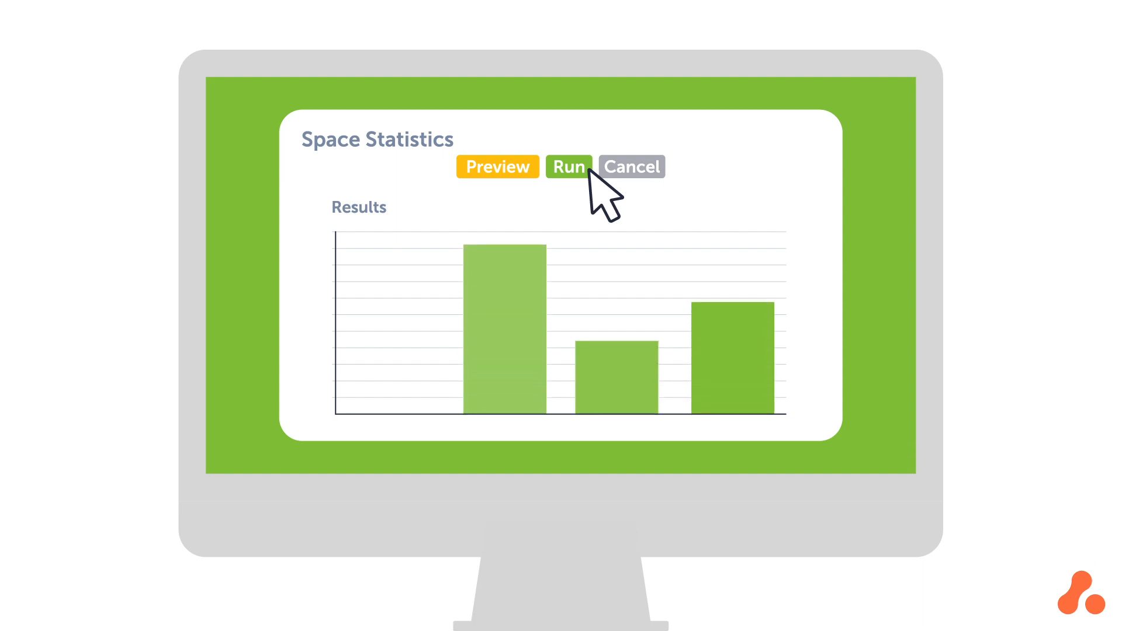
left_click(569, 166)
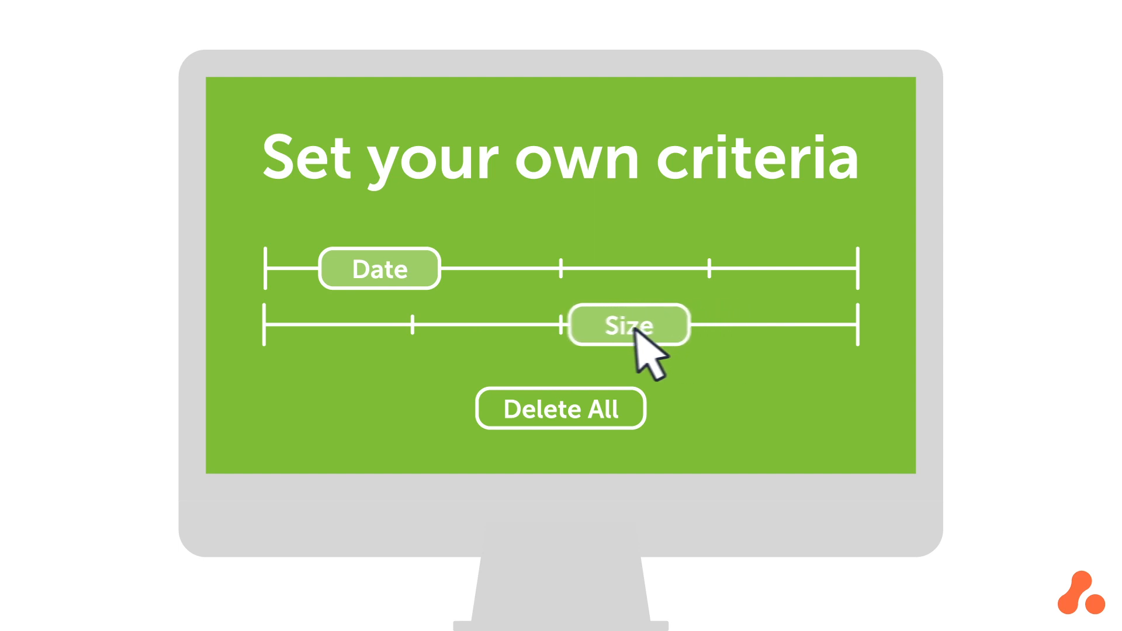
Step: Adjust the Size criterion slider for the bulk deletion, first lower then back up
left_click_drag(628, 324, 517, 323)
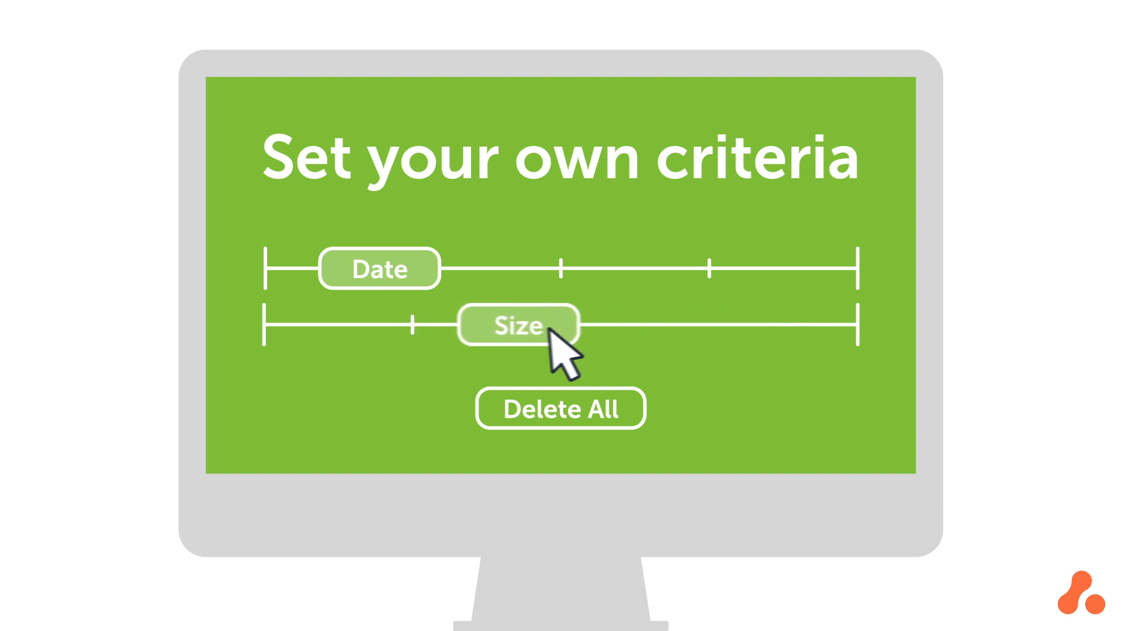
left_click_drag(518, 325, 742, 324)
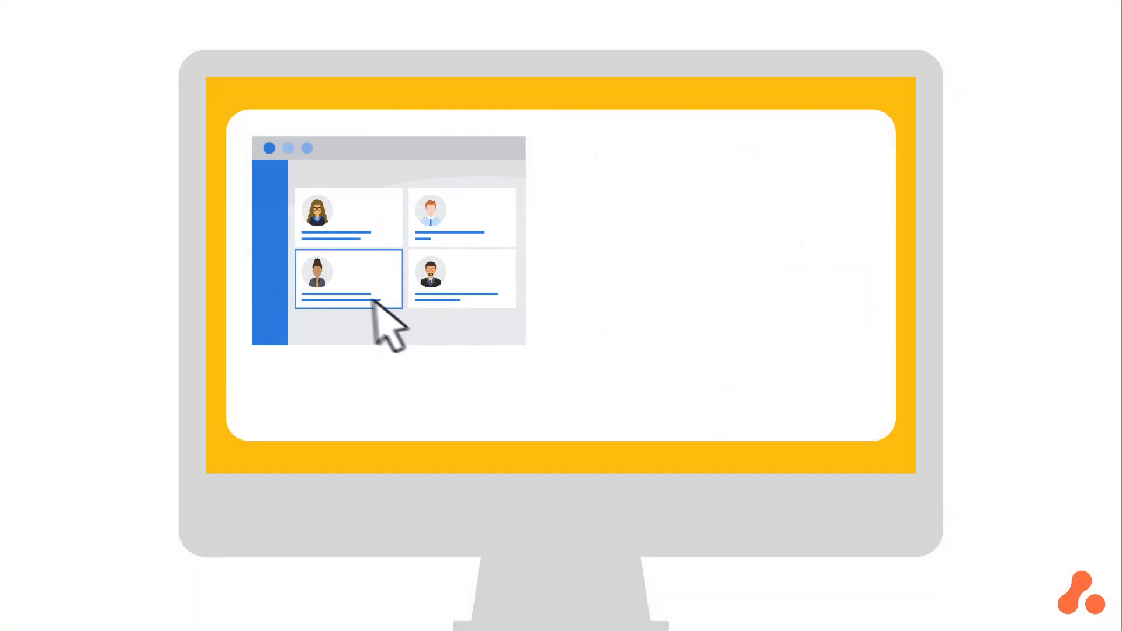
Step: Choose the lower-left user profile card as the user to impersonate
left_click(346, 290)
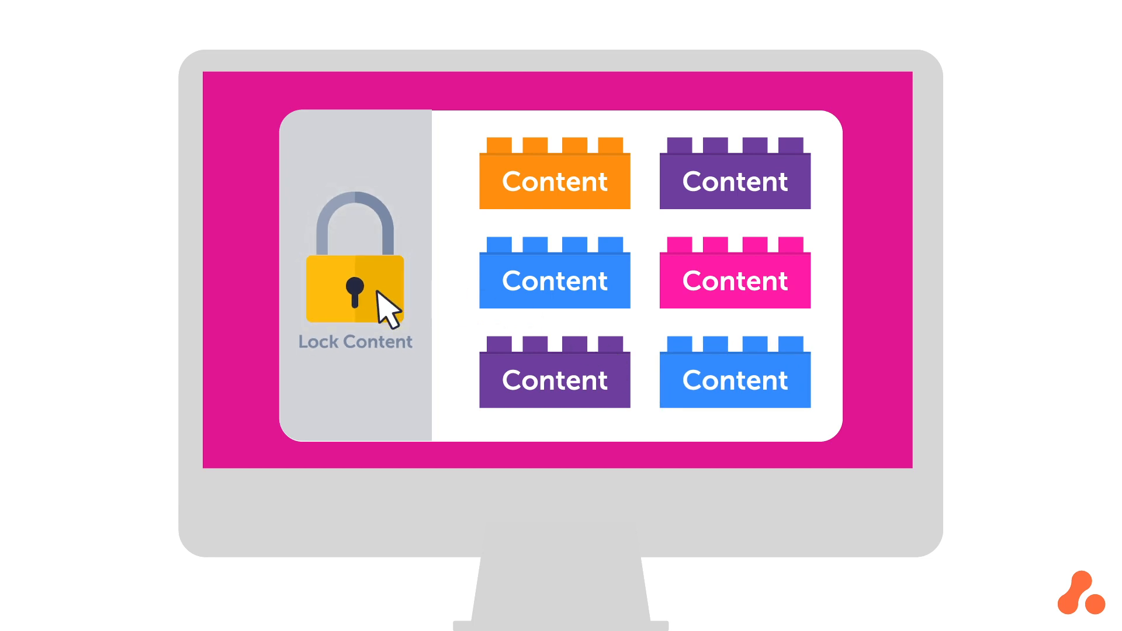
Step: Lock all six content blocks so each carries a padlock
left_click(355, 294)
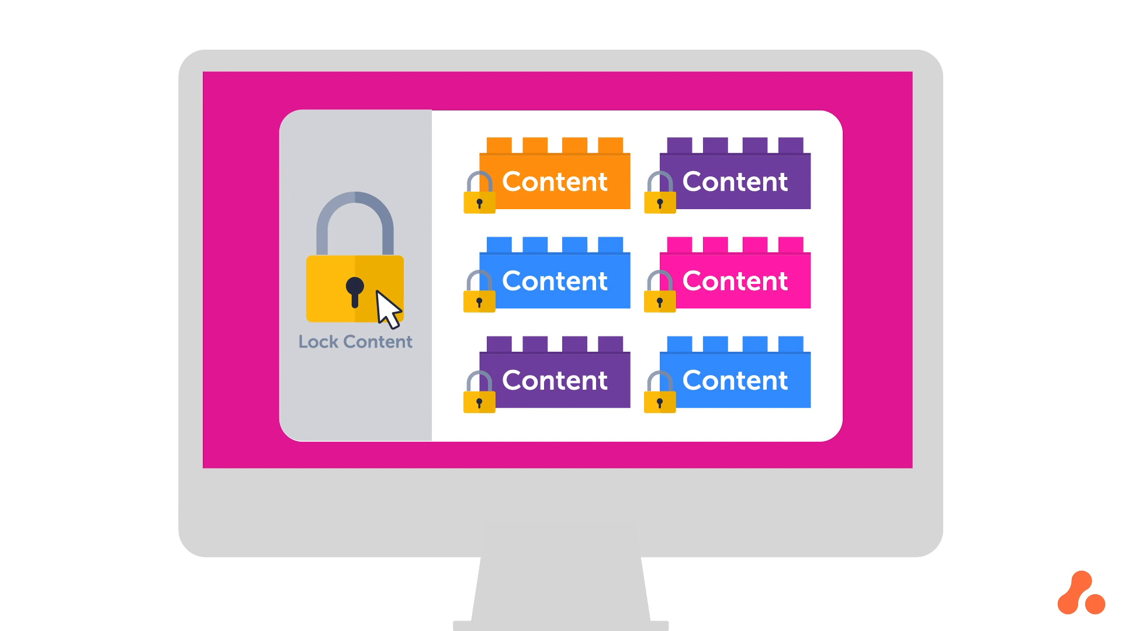